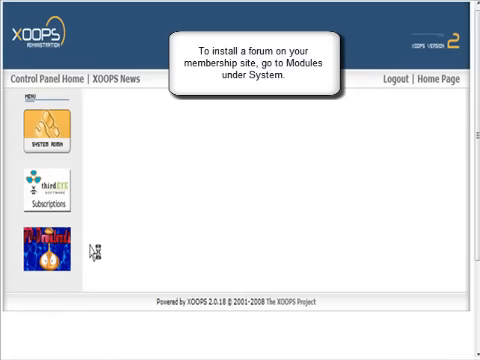
pyautogui.moveTo(210, 196)
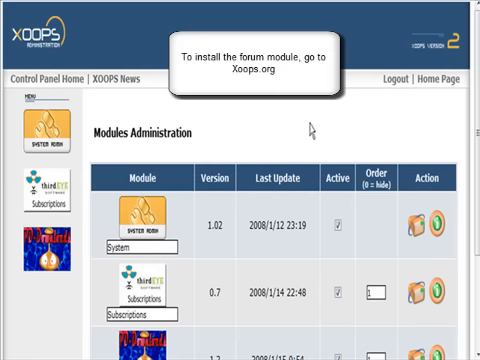
pyautogui.moveTo(304, 128)
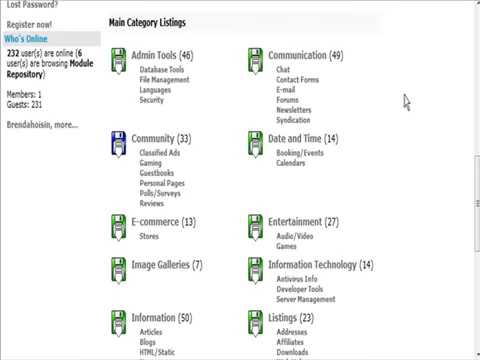
pyautogui.moveTo(220, 192)
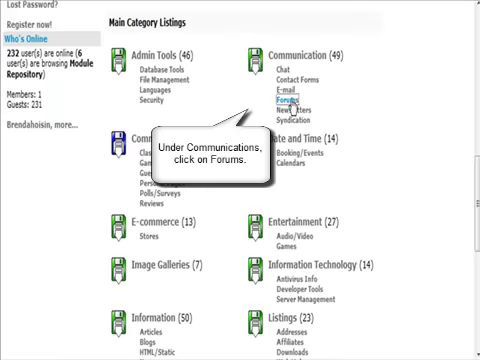
# Browse the Forums category under Communication in the xoops.org module repository
pyautogui.click(278, 92)
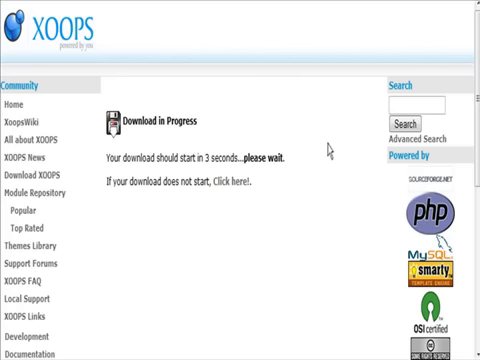
pyautogui.moveTo(306, 190)
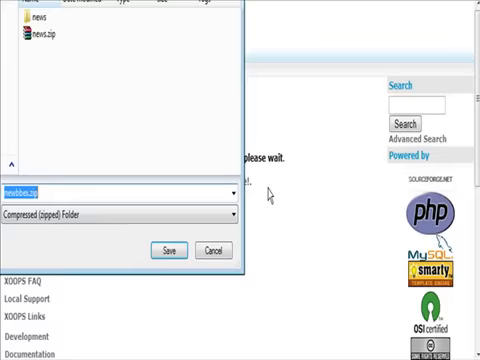
pyautogui.moveTo(168, 248)
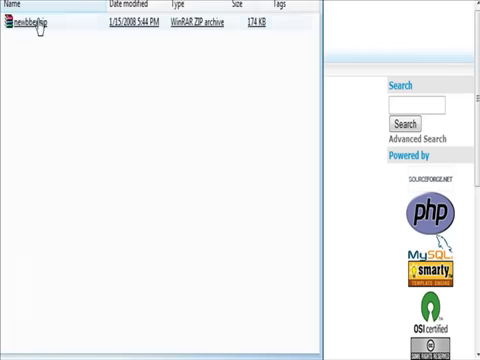
# Open the downloaded newbb forum module zip archive in Windows Explorer
pyautogui.doubleClick(36, 20)
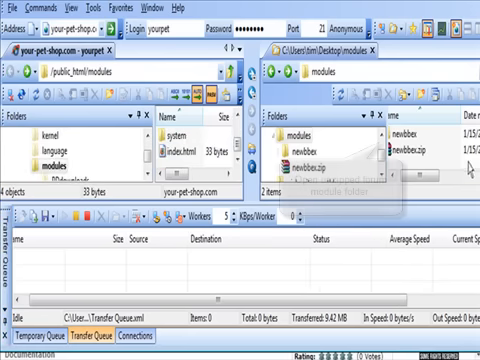
# Transfer the newbb module folder to the server's public_html/modules directory
pyautogui.doubleClick(312, 136)
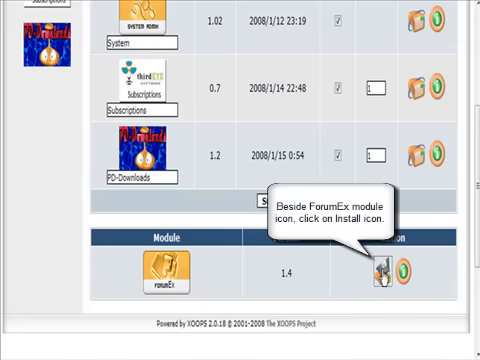
# Start the ForumEx installation from the Action column of Modules Administration
pyautogui.click(388, 274)
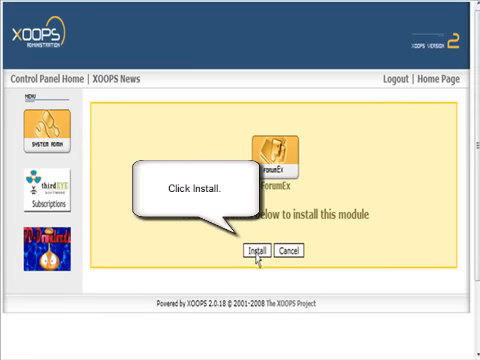
pyautogui.moveTo(364, 236)
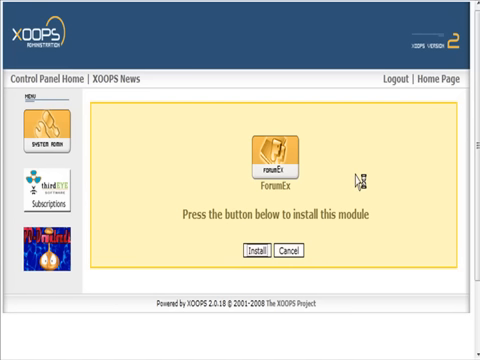
pyautogui.moveTo(364, 180)
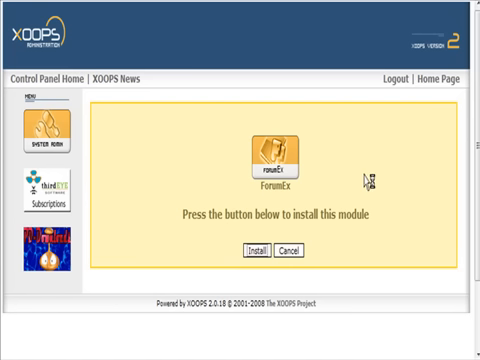
pyautogui.moveTo(390, 306)
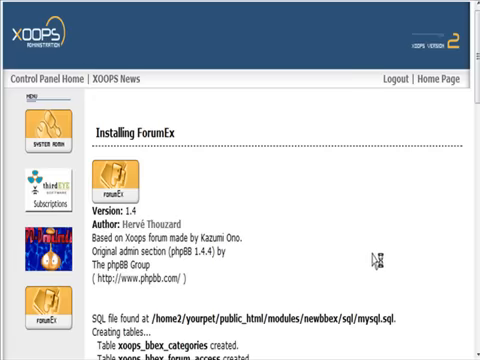
# Scroll through the ForumEx installation log down to the success message
pyautogui.scroll(-3)
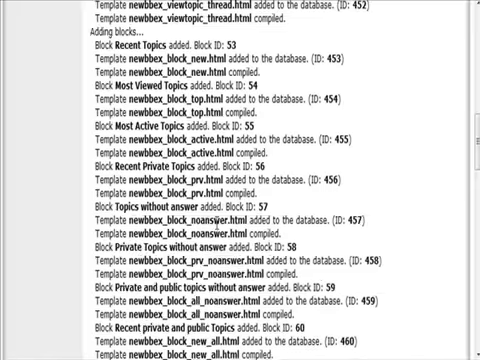
pyautogui.scroll(-3)
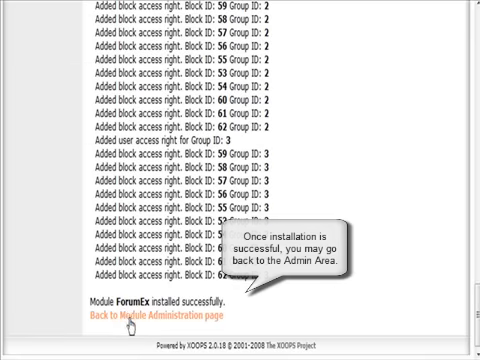